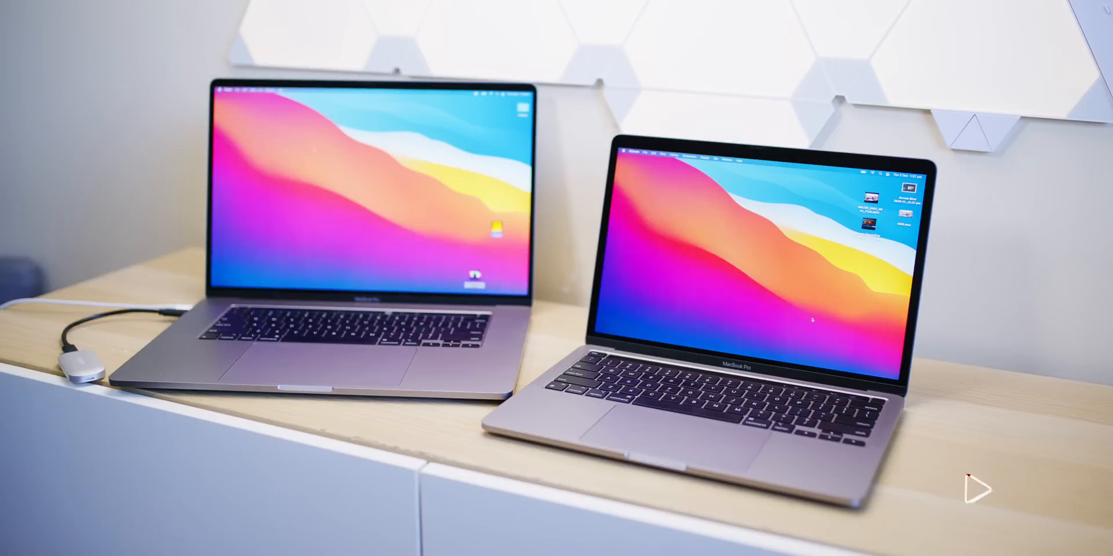
left_click(978, 489)
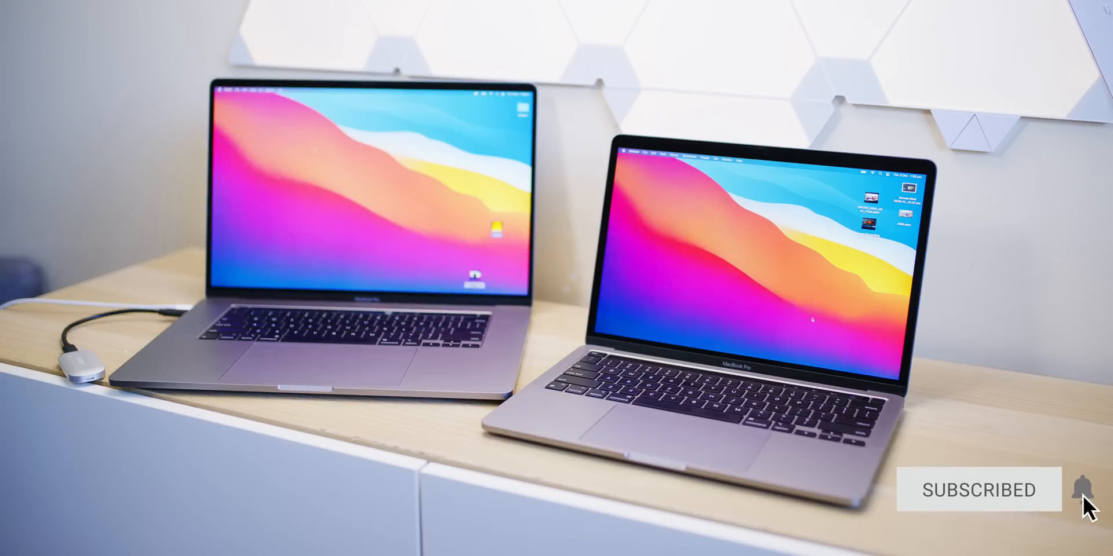
left_click(1074, 489)
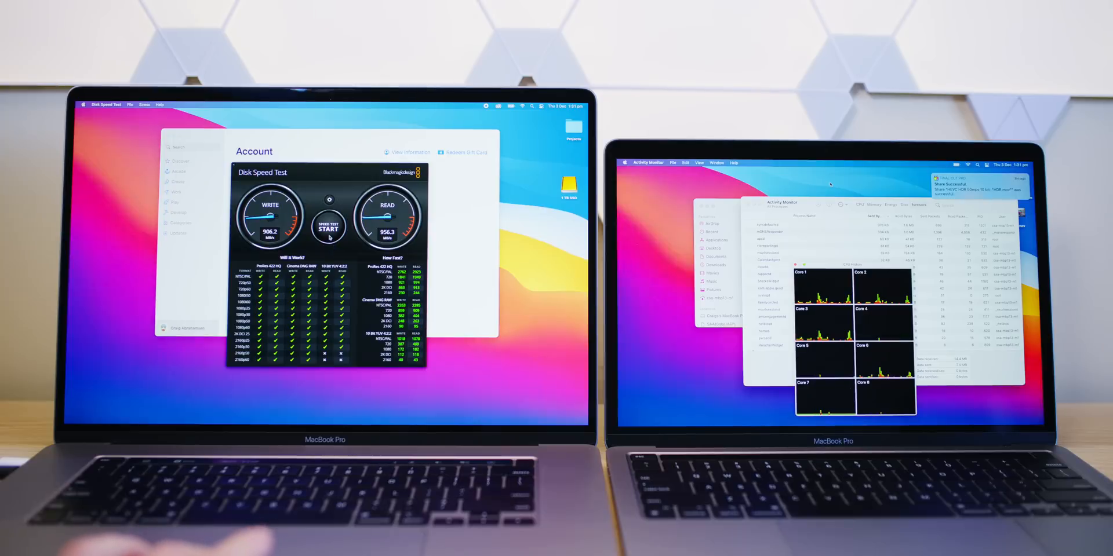
left_click(328, 226)
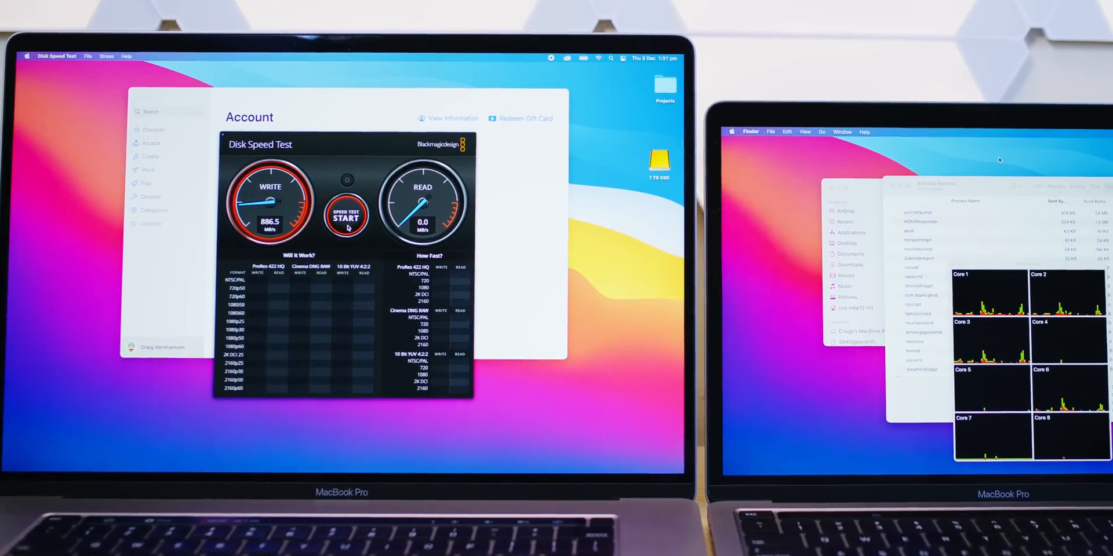
left_click(346, 217)
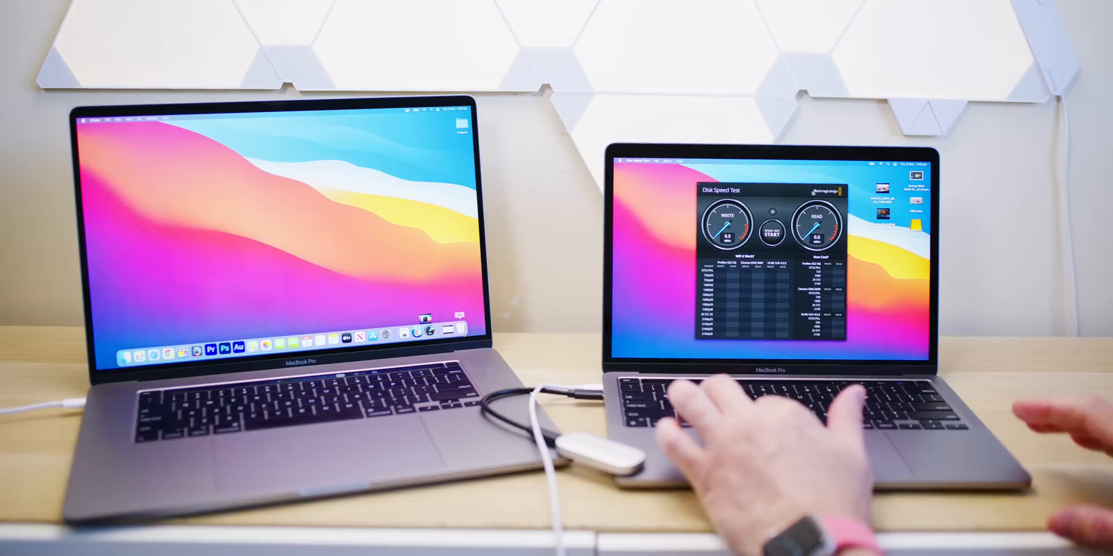
left_click(768, 211)
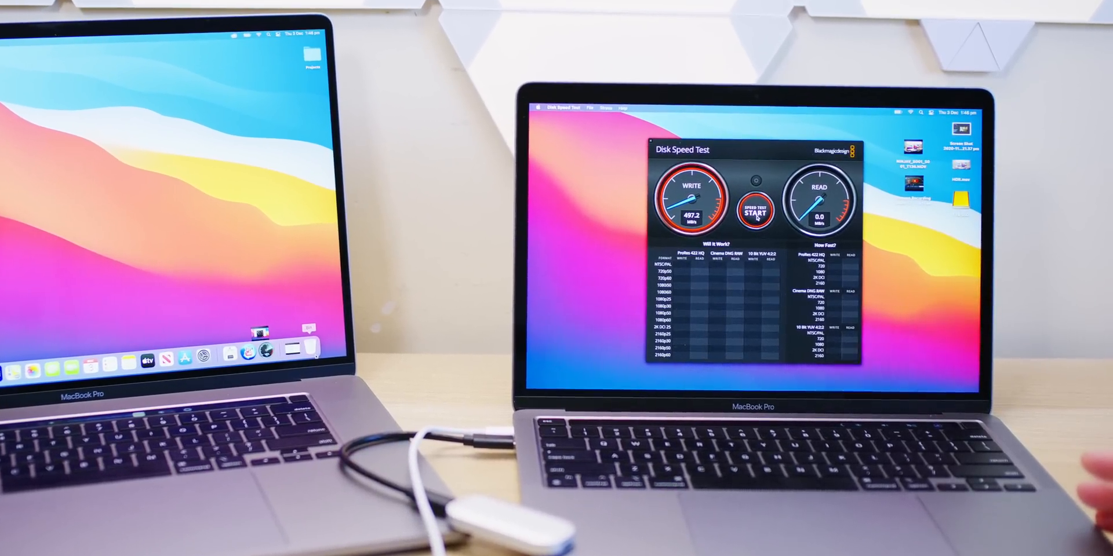
left_click(741, 204)
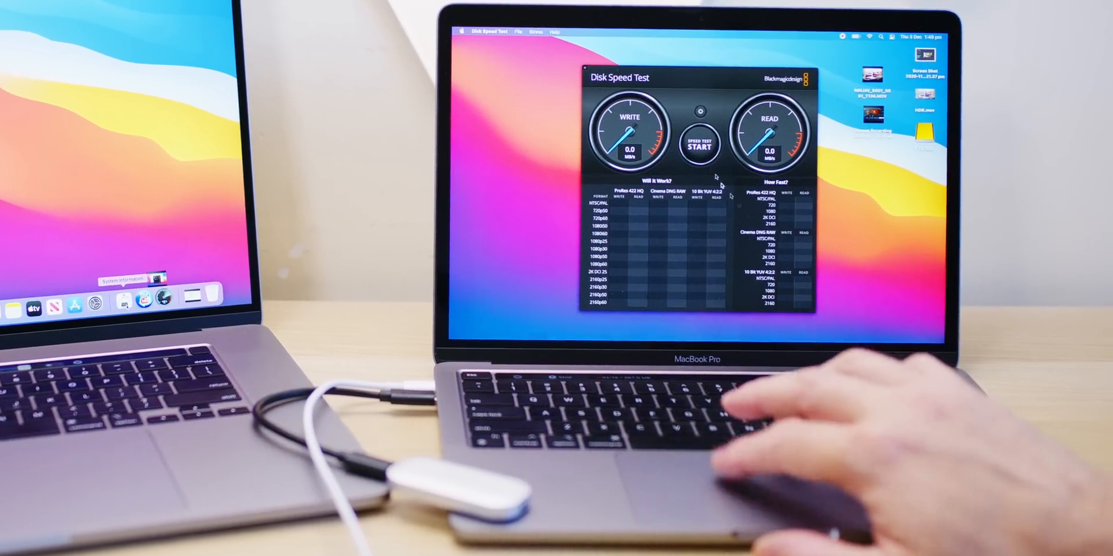
left_click(698, 145)
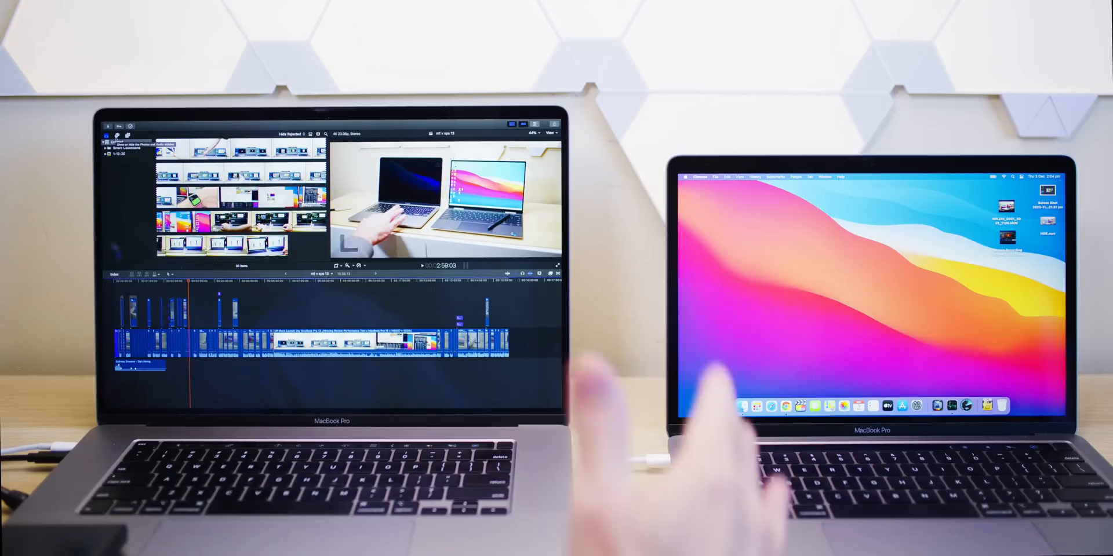
mouse_move(319, 461)
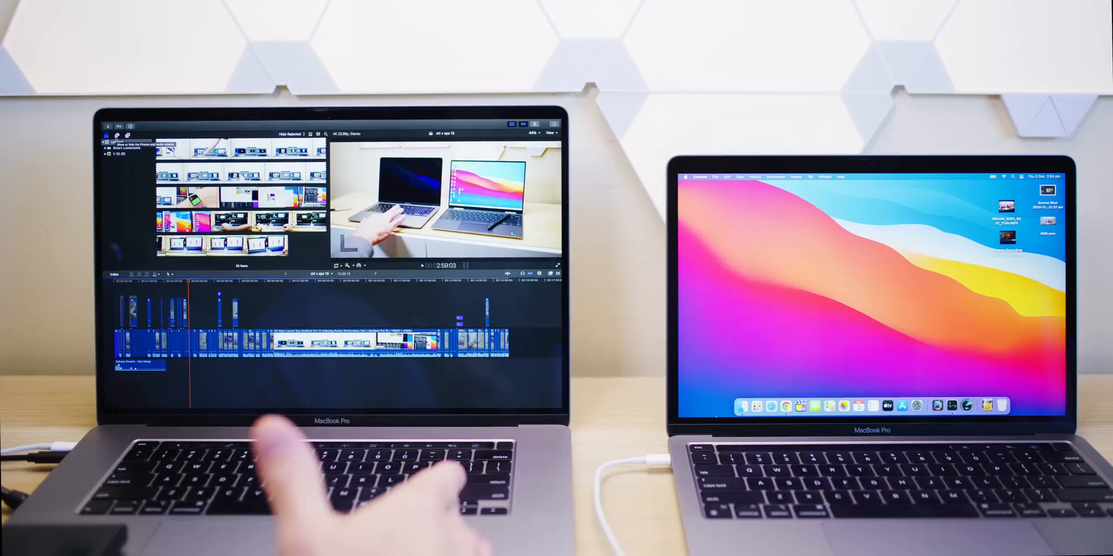